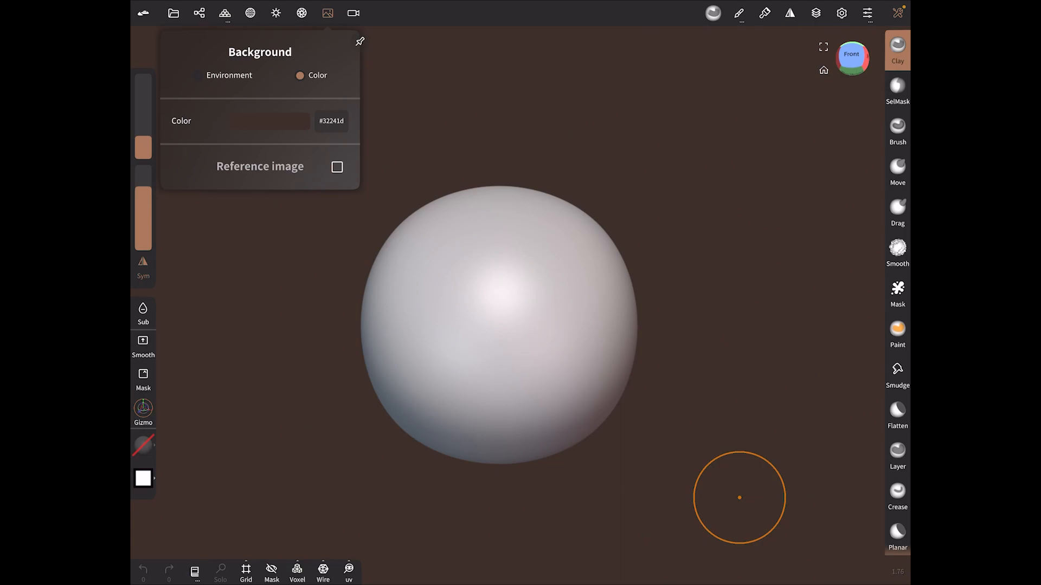
Enable the Background reference image so the cartoon boy sheet shows behind the sphere.
{"action": "left_click", "coordinate": [336, 167]}
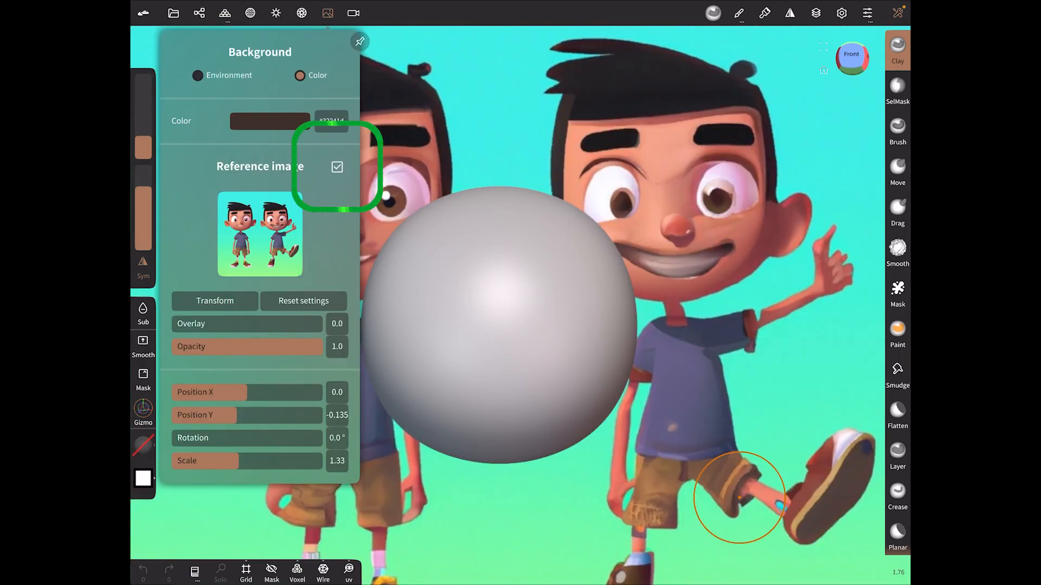
{"action": "left_click", "coordinate": [336, 167]}
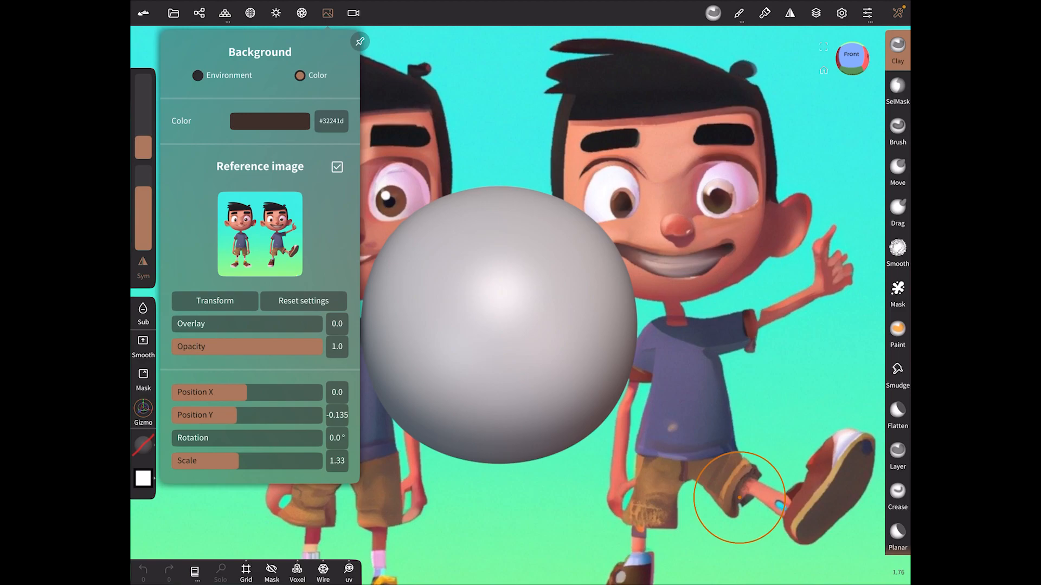
{"action": "left_click", "coordinate": [259, 234]}
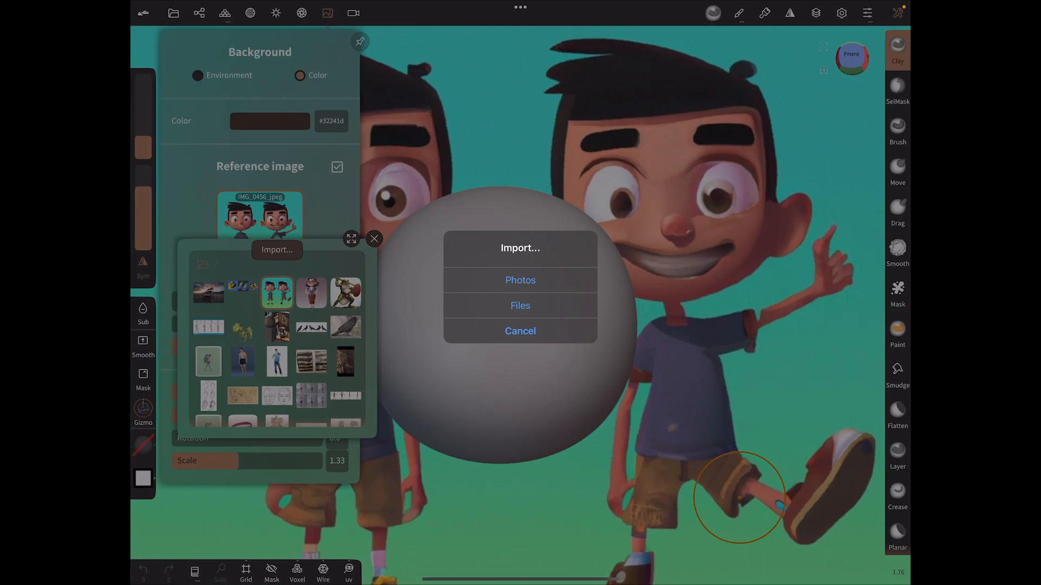
Import the waterfall and boardwalk photo from Photos as the reference image.
{"action": "left_click", "coordinate": [519, 280]}
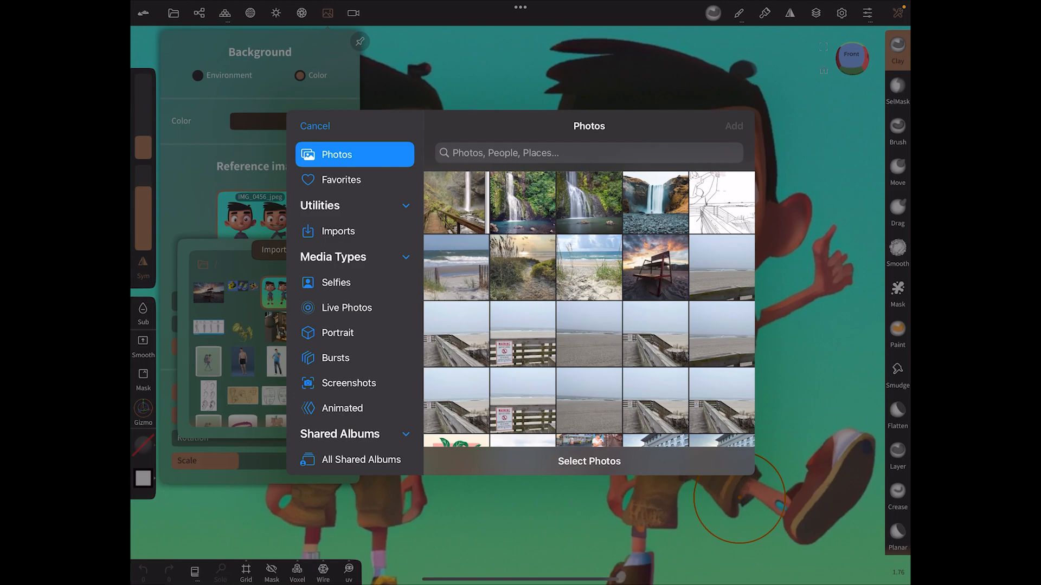
{"action": "left_click", "coordinate": [455, 202]}
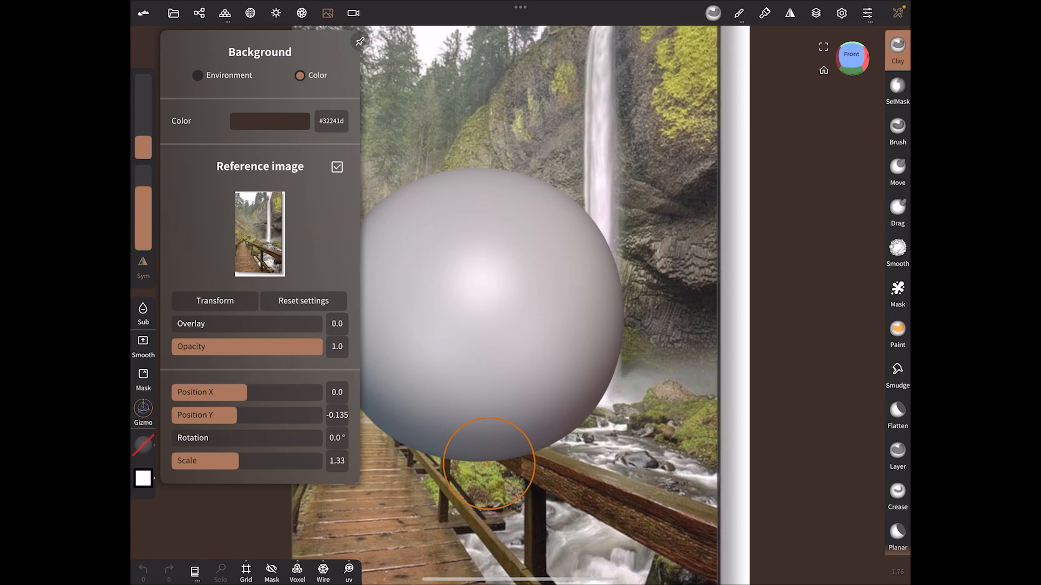
{"action": "left_click", "coordinate": [260, 234]}
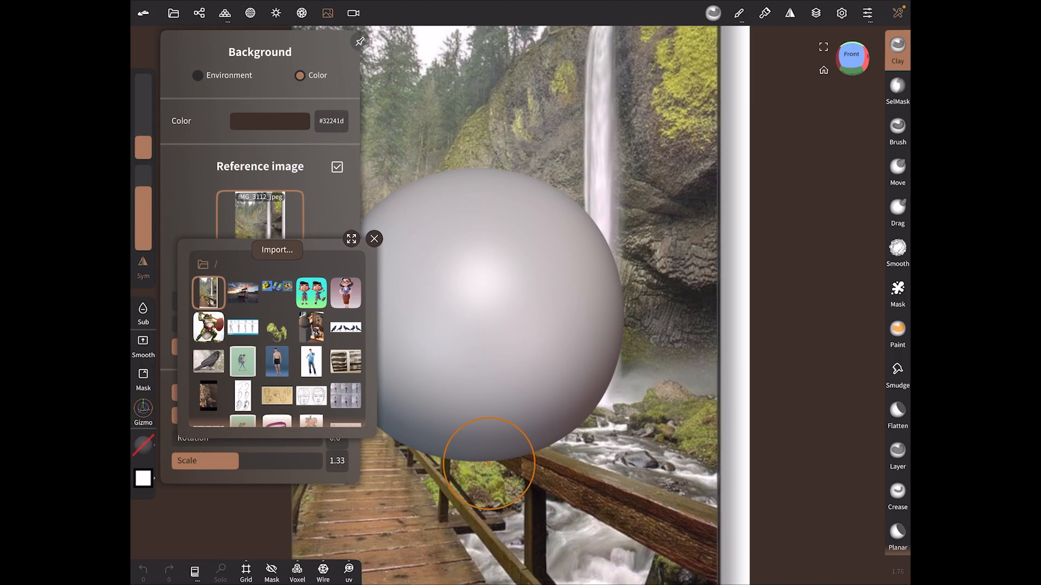
Select the two-character boy sheet from the gallery as the reference again.
{"action": "left_click", "coordinate": [310, 293]}
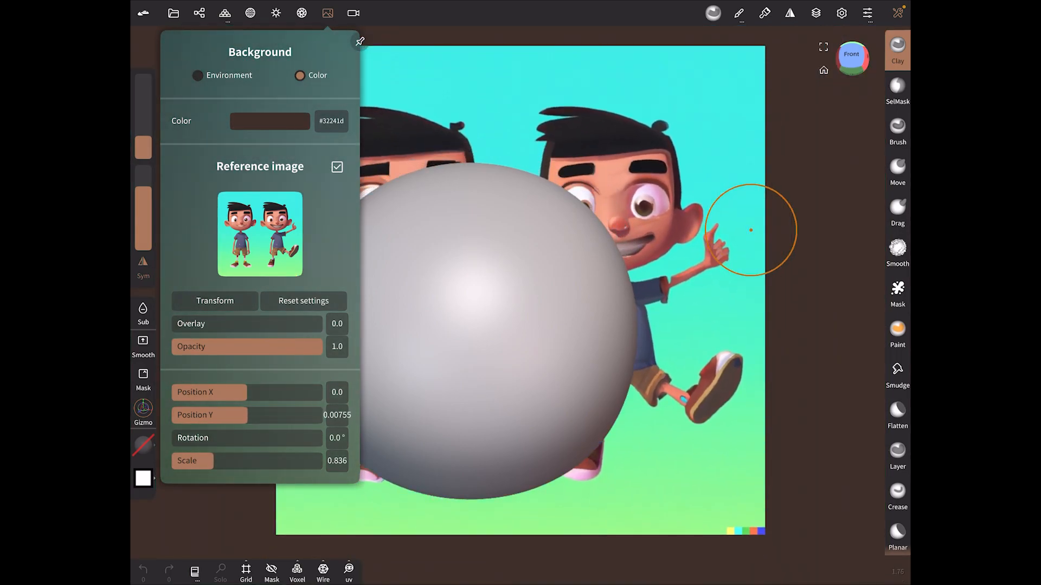
Shift the reference right to Position X about 0.902 beside the sphere.
{"action": "left_click_drag", "start_coordinate": [213, 392], "coordinate": [266, 391]}
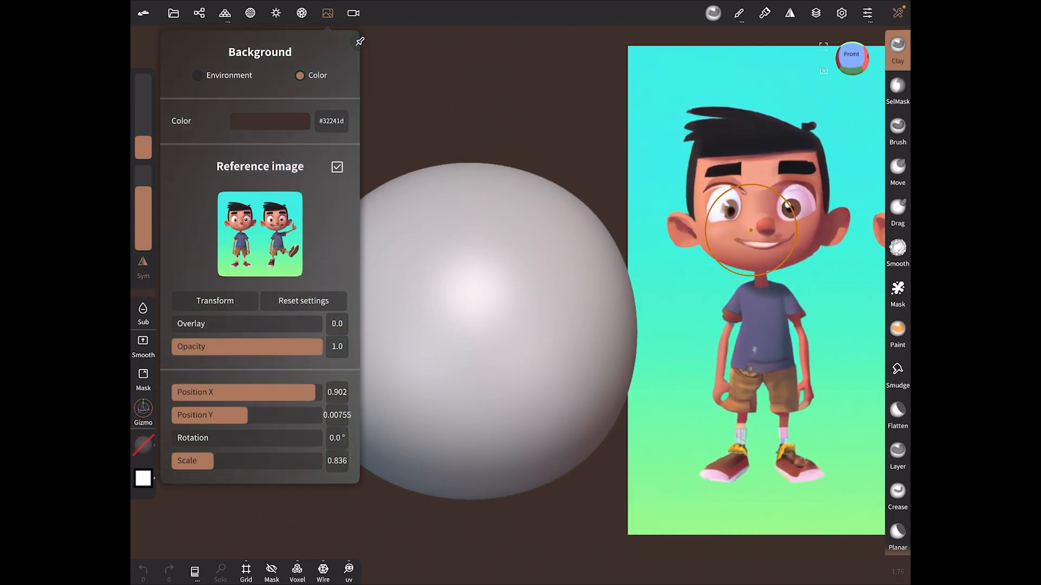
{"action": "left_click", "coordinate": [327, 13]}
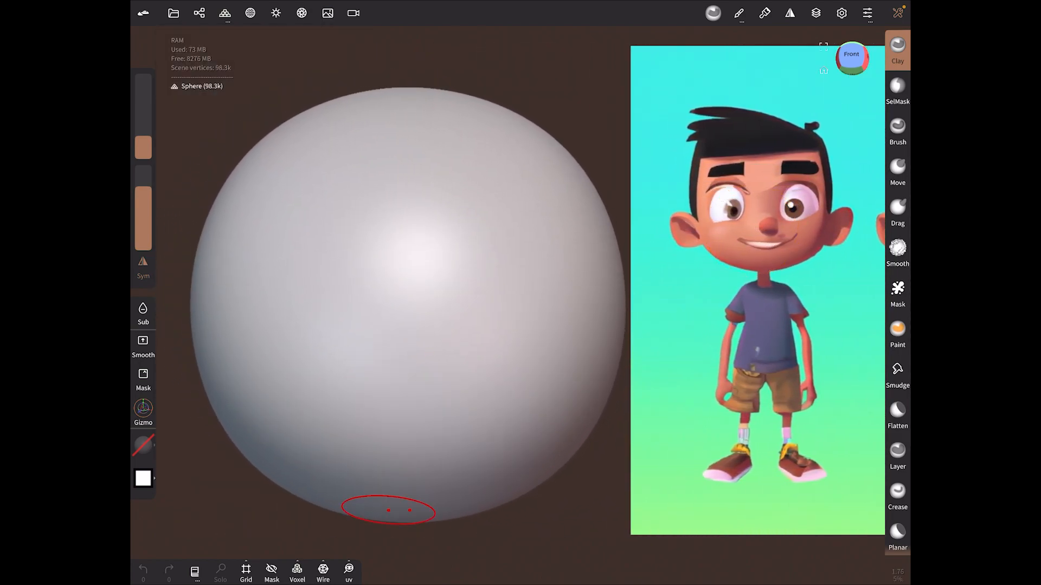
{"action": "left_click", "coordinate": [327, 13]}
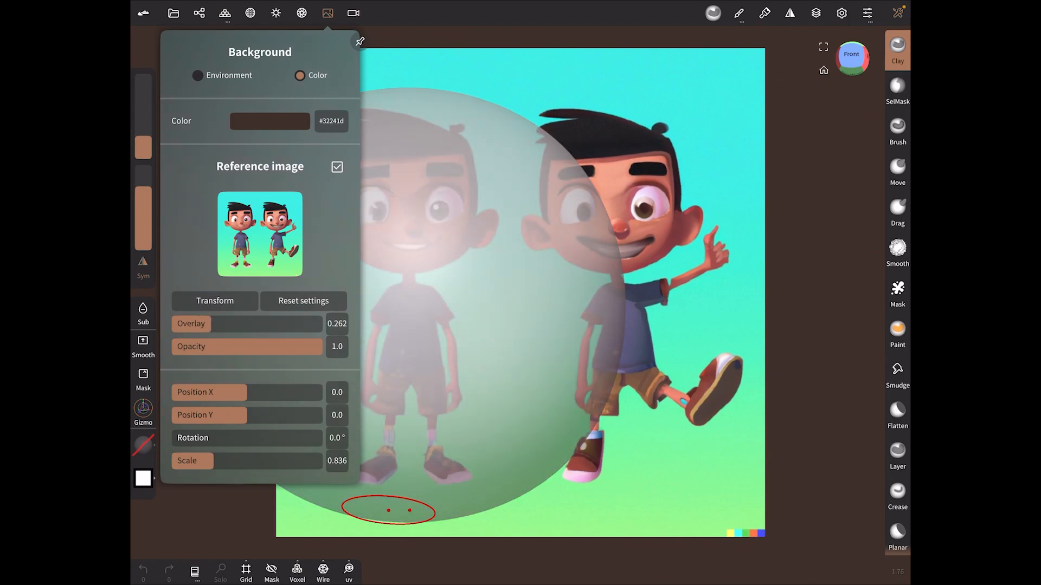
Centre the reference at Position 0 with Overlay about 0.26 over the sphere.
{"action": "left_click", "coordinate": [359, 41]}
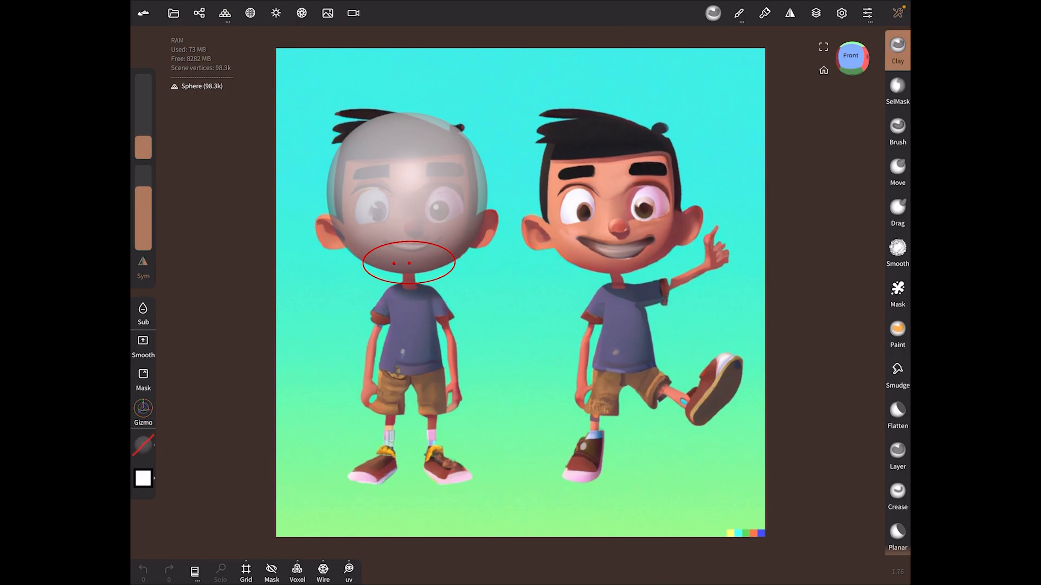
{"action": "left_click", "coordinate": [327, 13]}
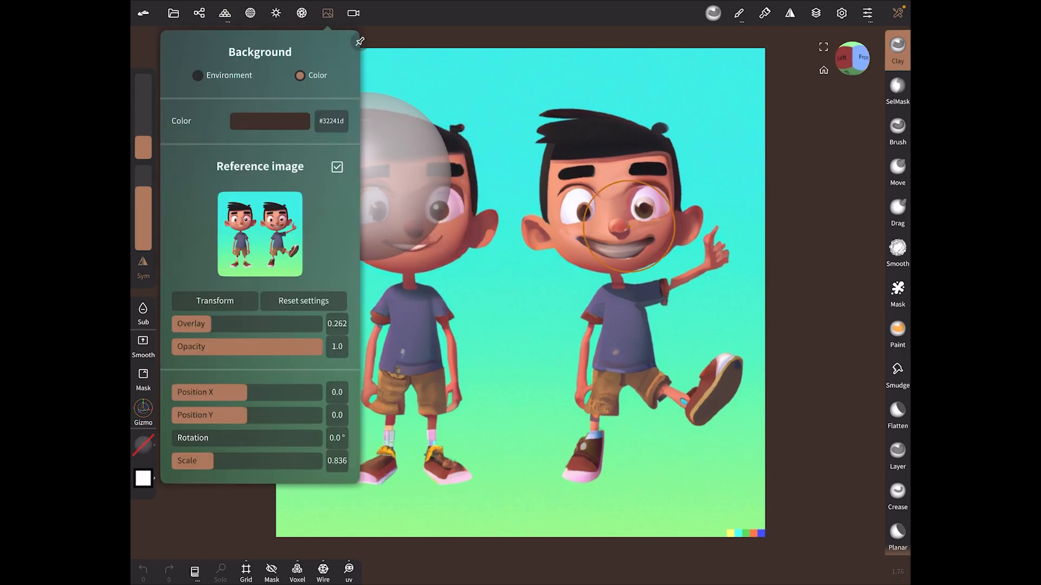